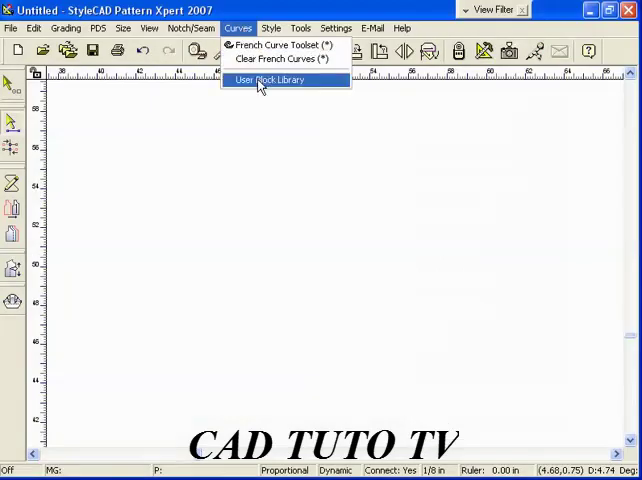
Place the bodice front and sleeve blocks from the User Block Library onto the work area
click(272, 80)
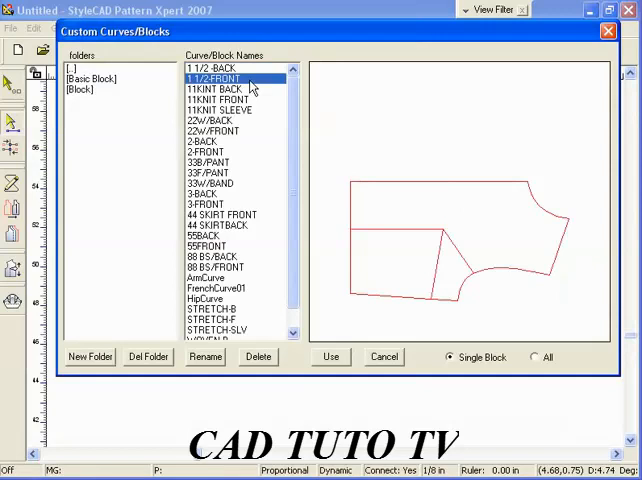
click(212, 330)
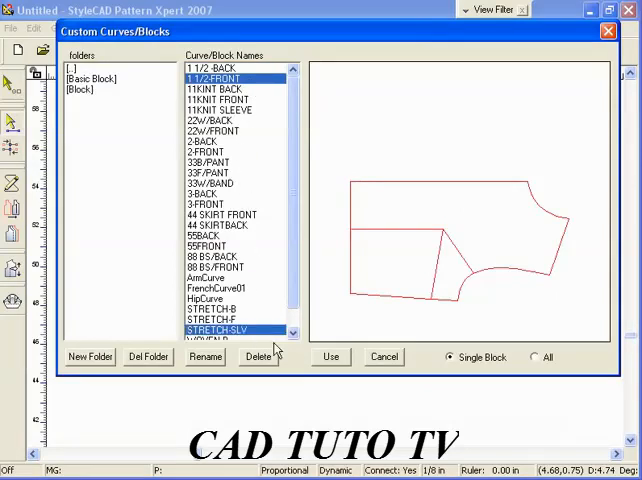
click(330, 356)
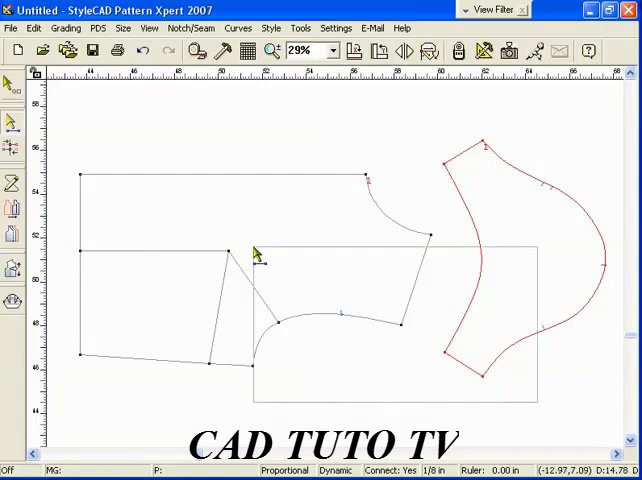
right_click(256, 254)
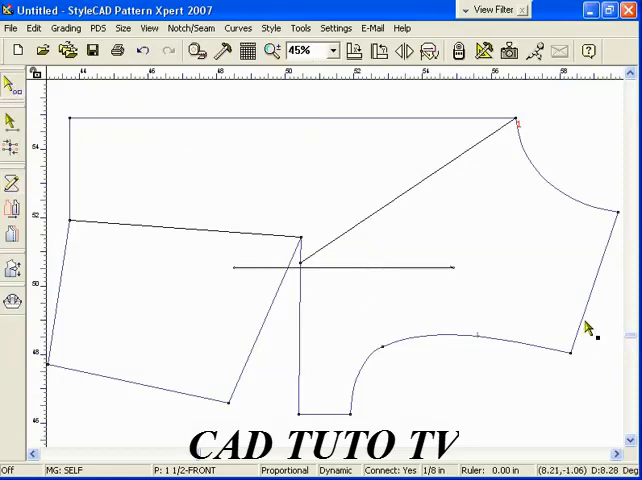
mouse_move(580, 340)
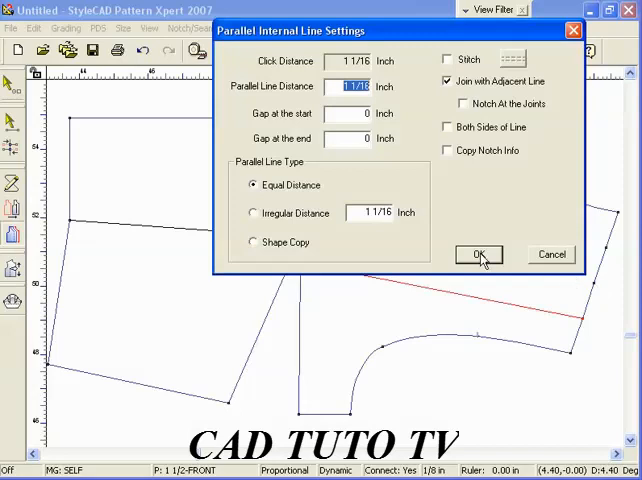
Confirm the equal-distance spacing to add three parallel slash lines across the upper bodice front
click(478, 254)
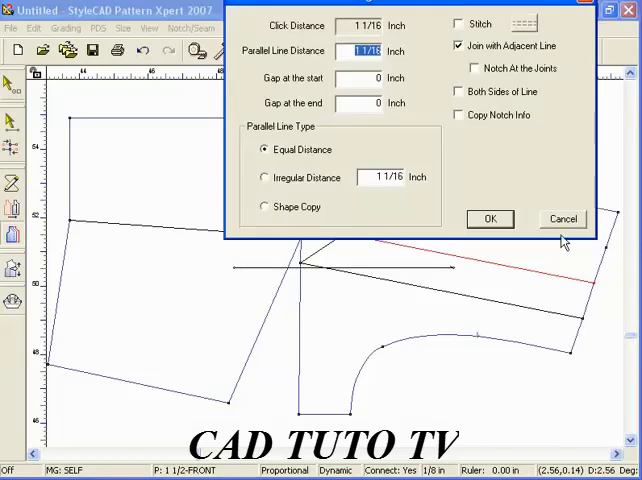
click(488, 218)
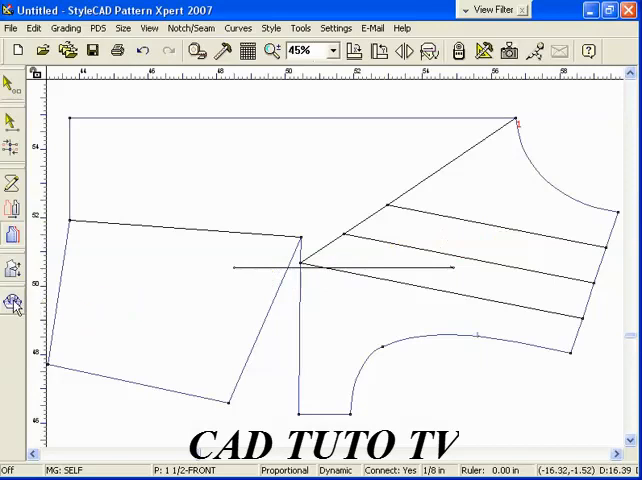
mouse_move(278, 292)
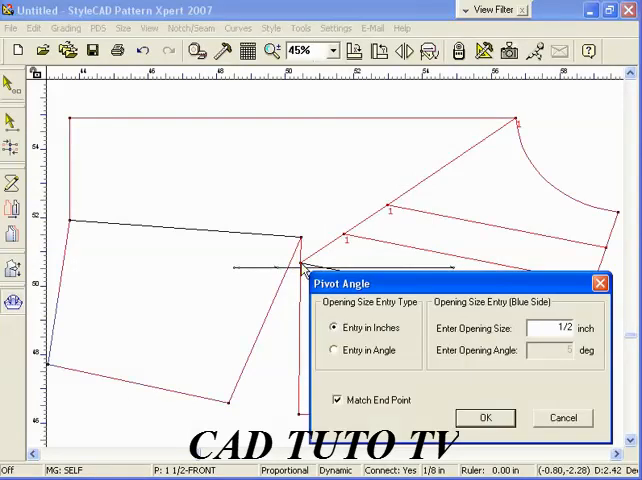
Pivot the bodice front slash sections open by 1/2 inch and then 1 inch
click(540, 328)
text(1)
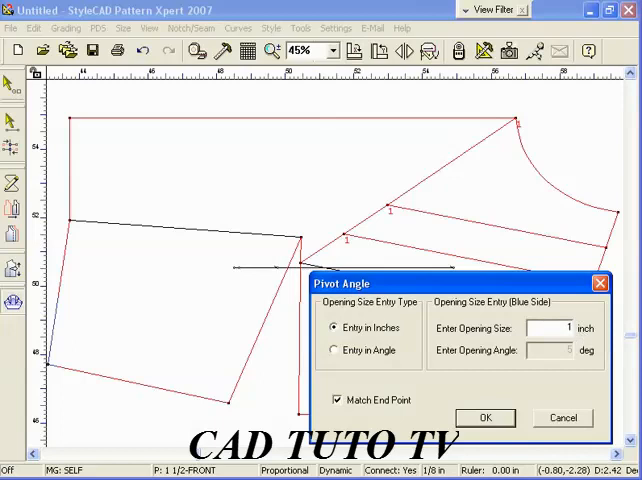
click(484, 416)
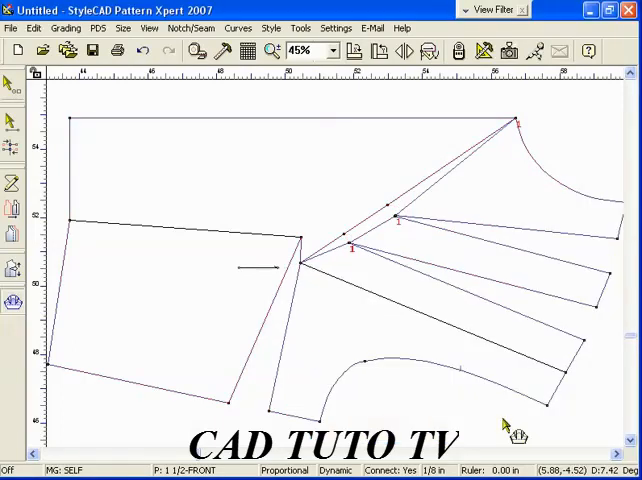
mouse_move(436, 120)
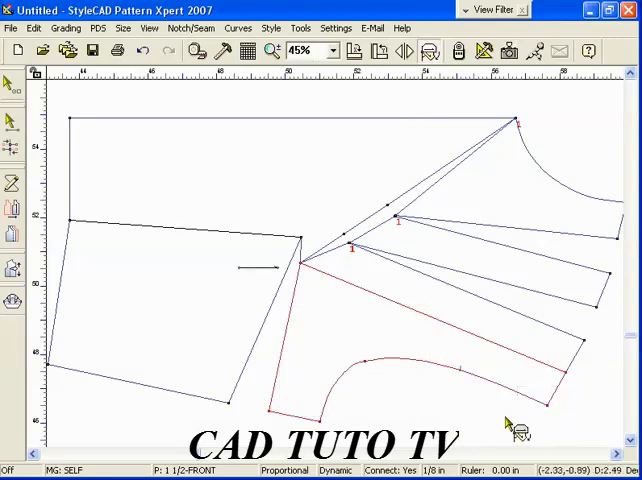
mouse_move(308, 276)
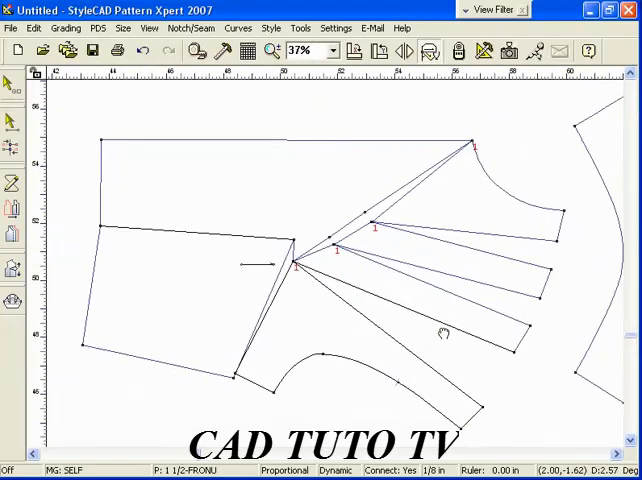
mouse_move(510, 402)
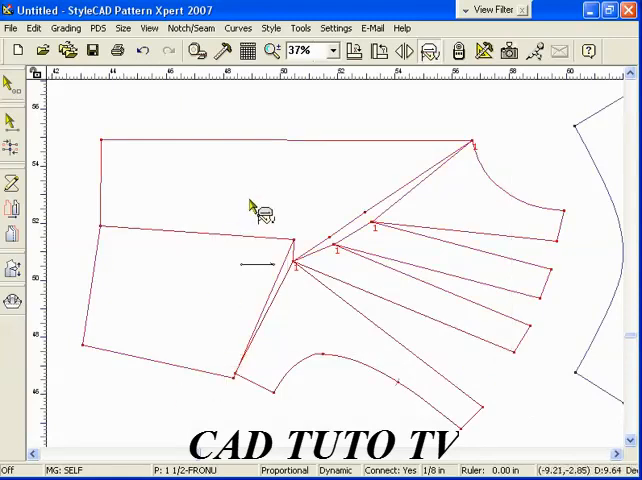
Finish tracing the new outer outline around the spread bodice front pieces
right_click(256, 204)
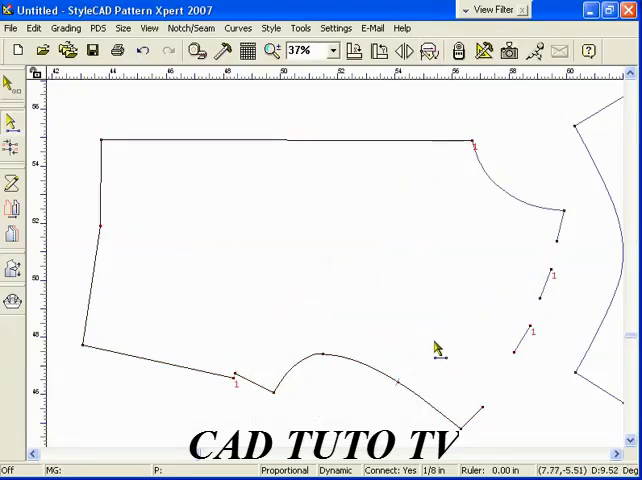
mouse_move(112, 268)
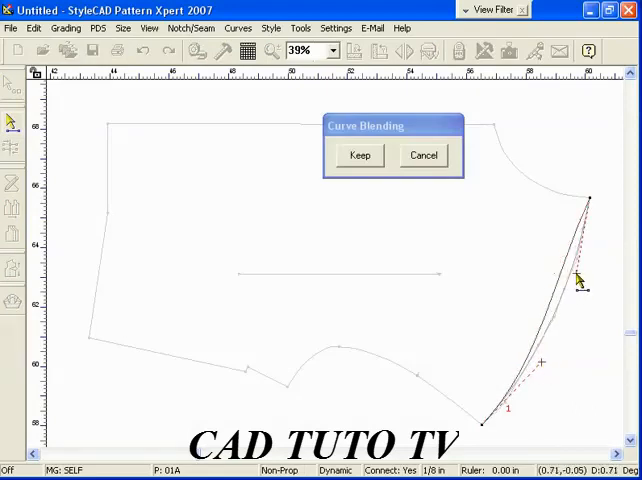
Keep the blended curves for the side seam, lower and middle hem, and front edge
click(358, 156)
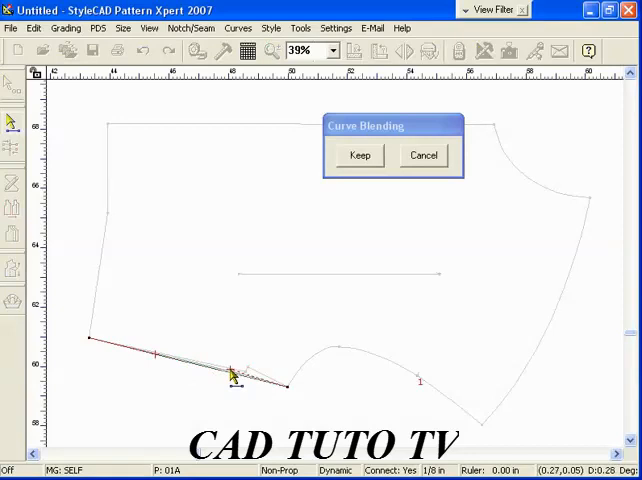
click(360, 156)
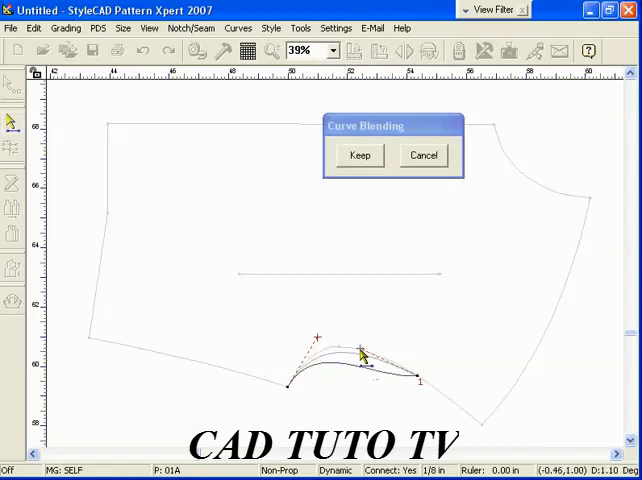
click(360, 156)
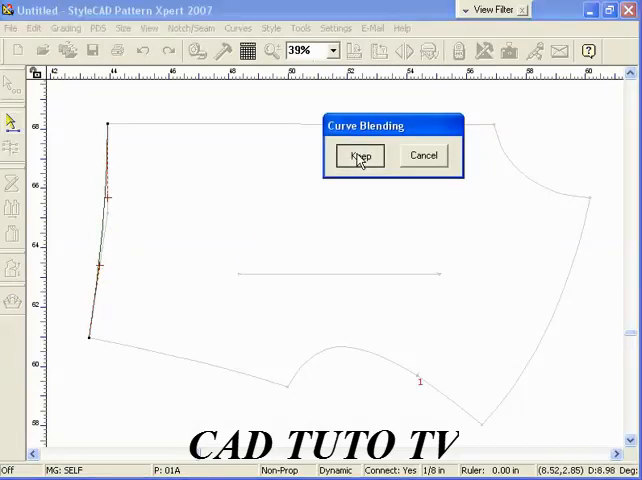
click(360, 156)
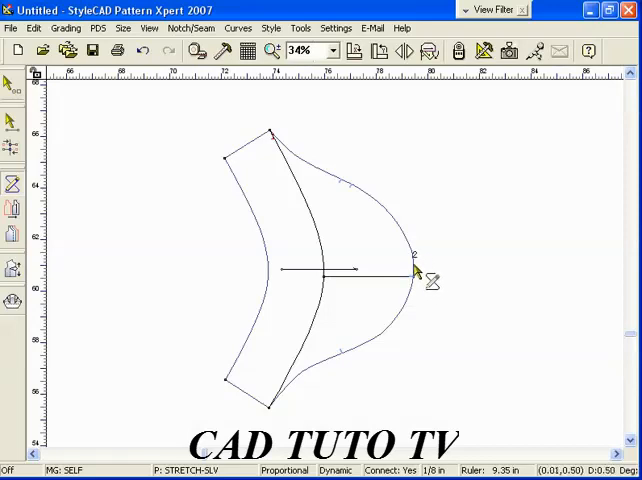
Draw the spread line across the sleeve block for the cap opening
drag(416, 270, 338, 290)
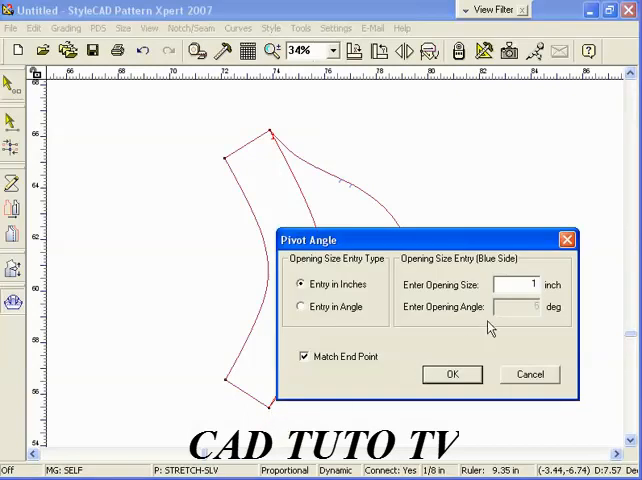
Spread the sleeve cap sections open with a 1/3 opening size
text(1/3)
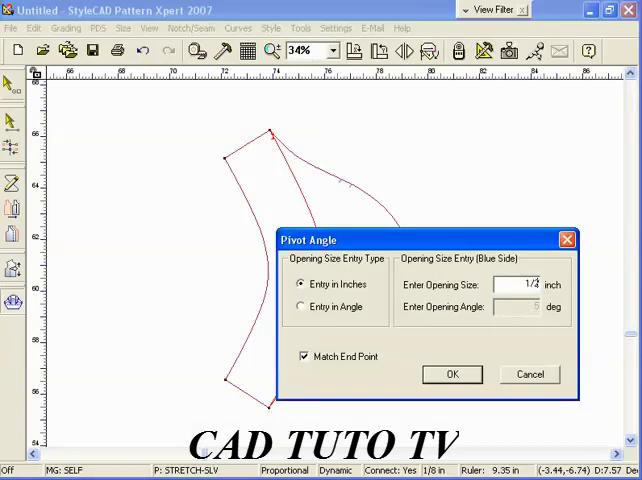
click(452, 374)
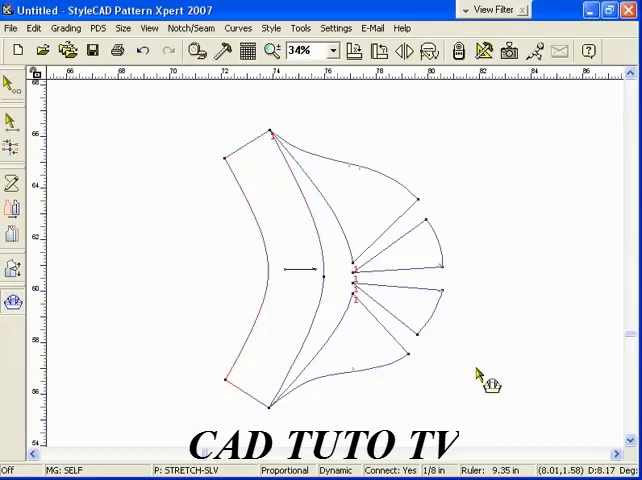
mouse_move(470, 390)
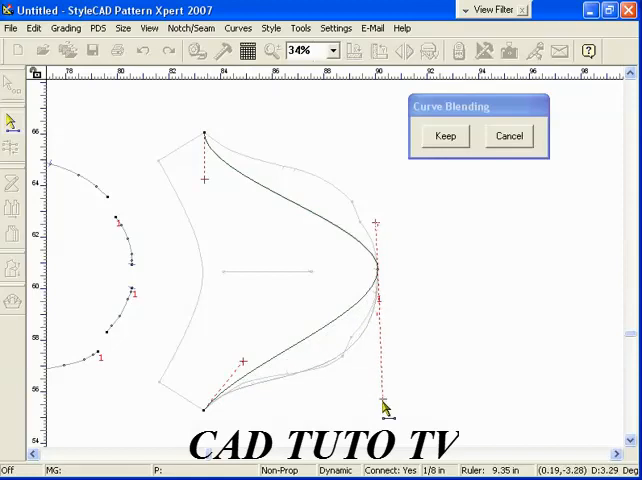
Reshape the blended sleeve cap curve by moving its control point
drag(384, 408, 248, 368)
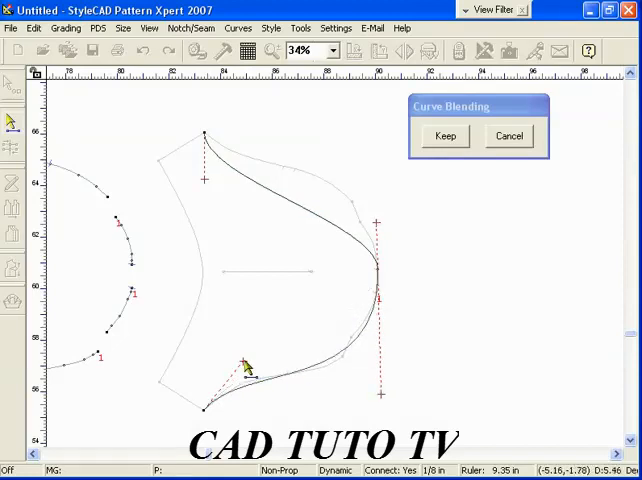